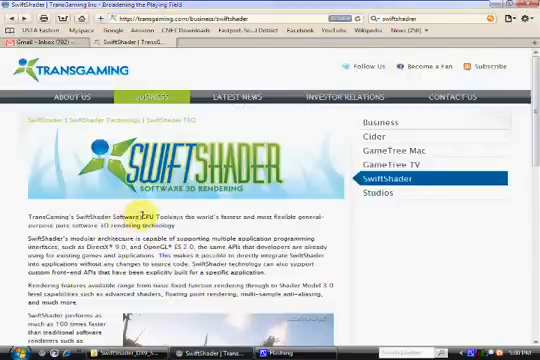
# - Scroll down the SwiftShader product page toward the registration form link
pyautogui.scroll(-3)
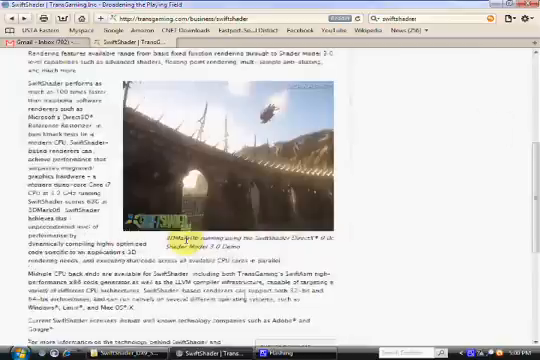
pyautogui.scroll(-3)
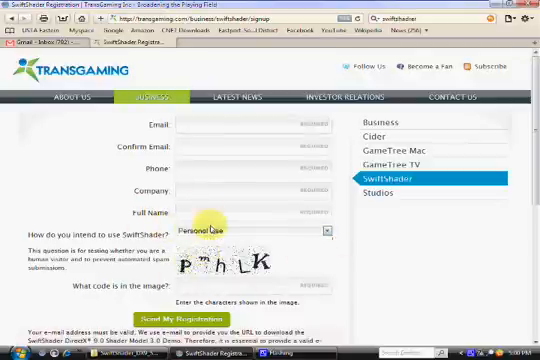
# - Scroll the registration form down to its image verification and terms text
pyautogui.scroll(-3)
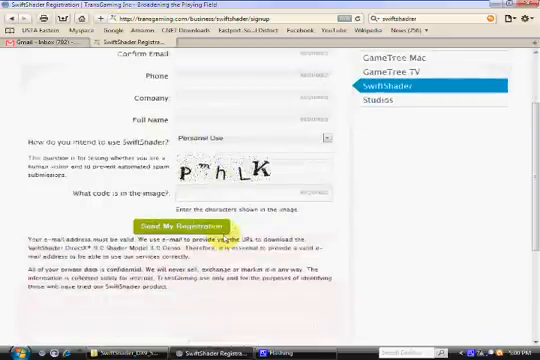
pyautogui.moveTo(44, 136)
pyautogui.write('camstudio')
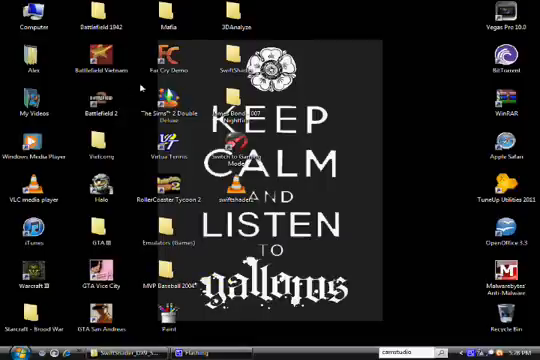
# - Open the extracted SwiftShader build folder from the desktop, showing x86, readme, license and SwiftConfig
pyautogui.click(104, 110)
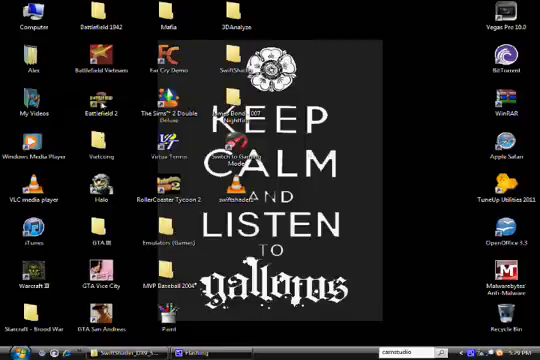
pyautogui.click(96, 104)
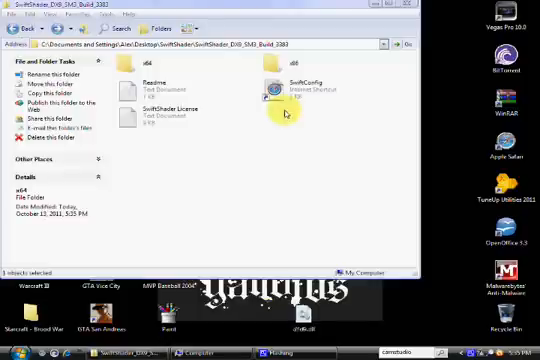
# - Select the x86 folder of the SwiftShader download
pyautogui.click(278, 88)
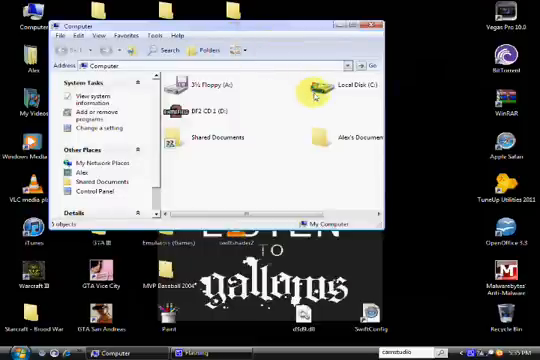
pyautogui.moveTo(324, 110)
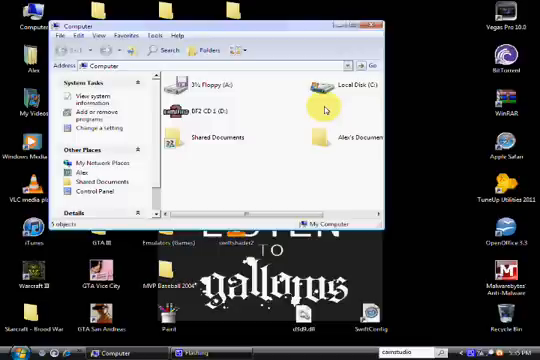
pyautogui.moveTo(330, 90)
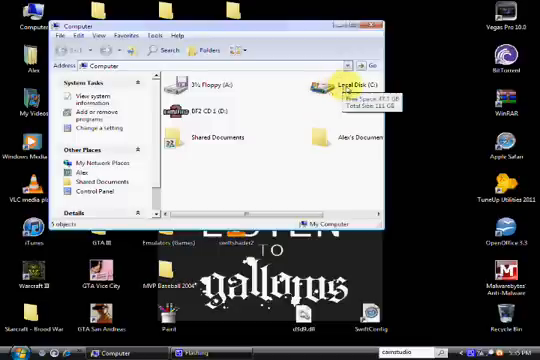
pyautogui.moveTo(332, 104)
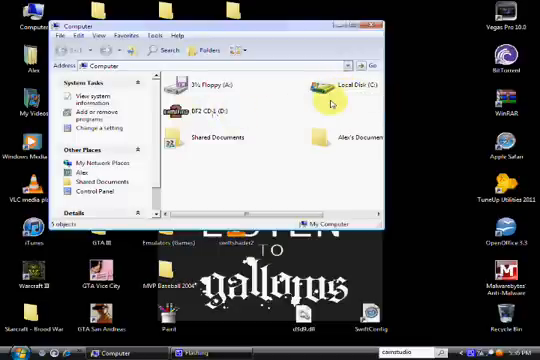
pyautogui.moveTo(344, 90)
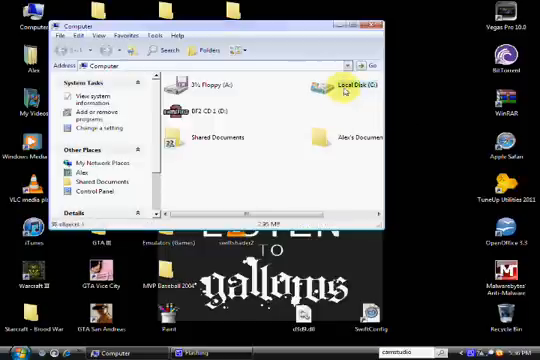
# - Browse Local Disk C into Program Files and down to the EA GAMES folder
pyautogui.doubleClick(344, 84)
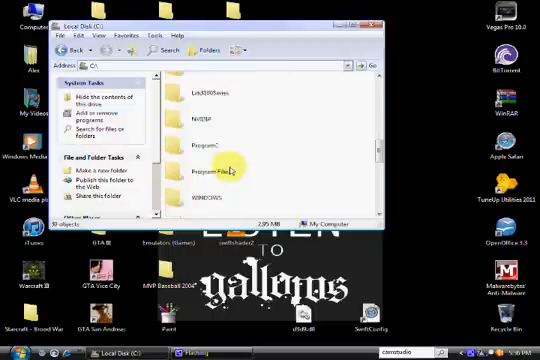
pyautogui.doubleClick(204, 168)
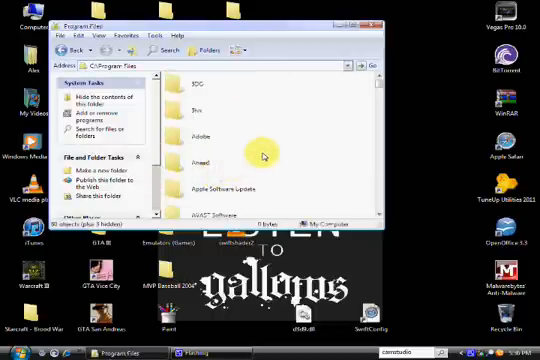
pyautogui.scroll(-3)
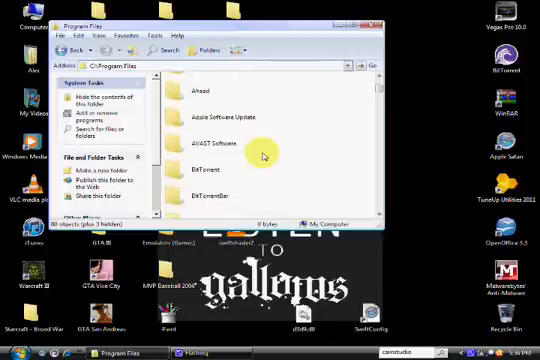
pyautogui.scroll(-3)
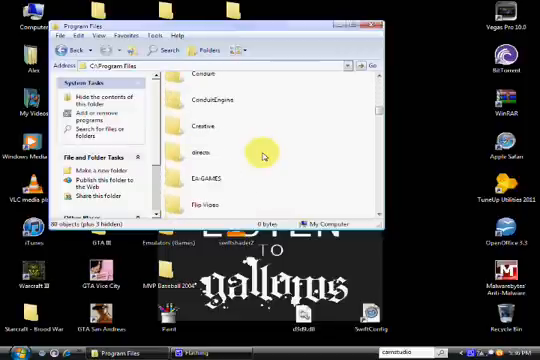
pyautogui.moveTo(268, 184)
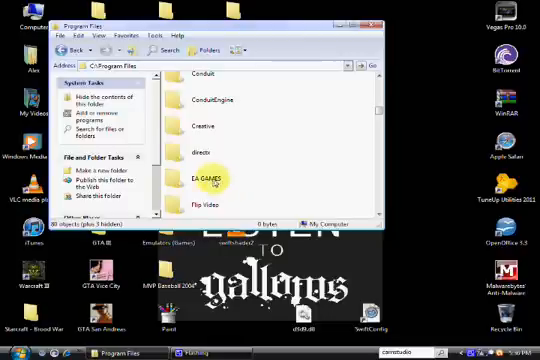
pyautogui.doubleClick(204, 184)
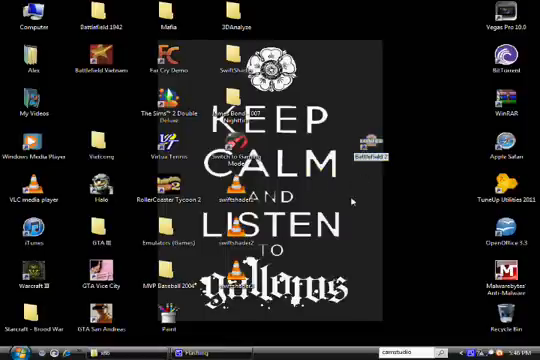
pyautogui.moveTo(356, 204)
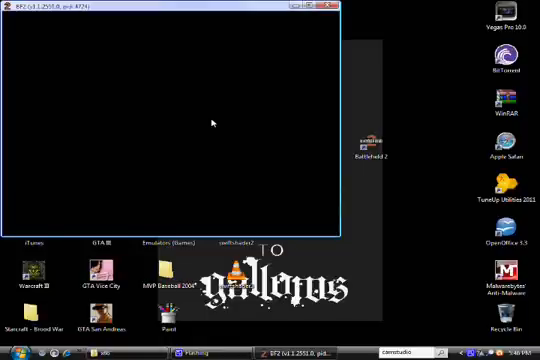
pyautogui.moveTo(260, 148)
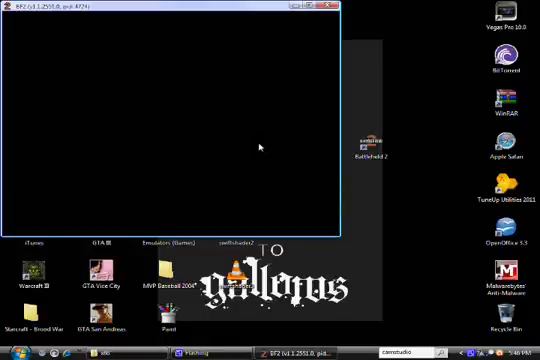